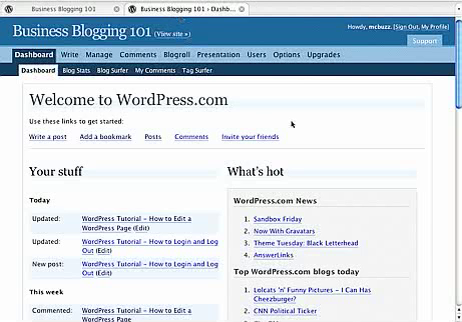
mouse_move(284, 116)
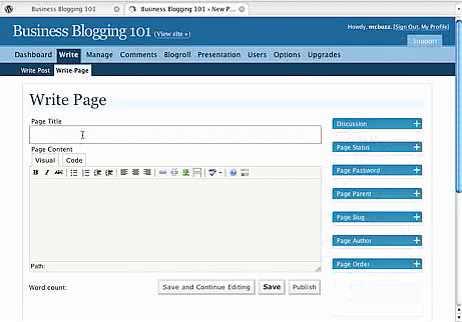
text(C)
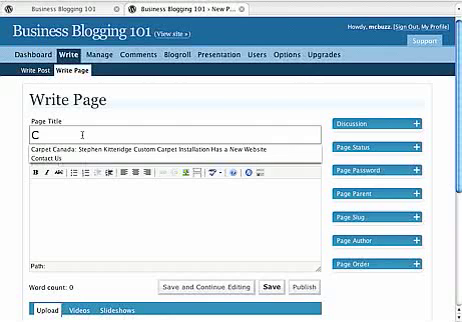
text(ontact)
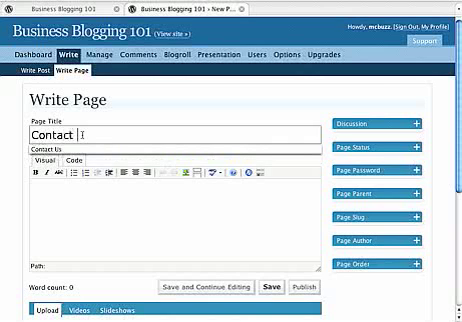
text(Us)
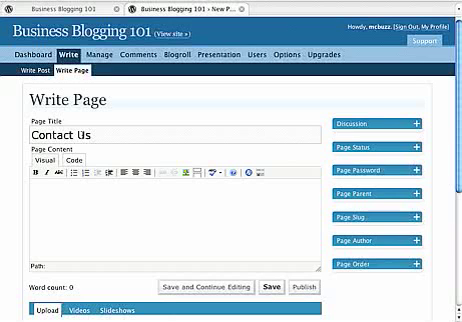
text(123)
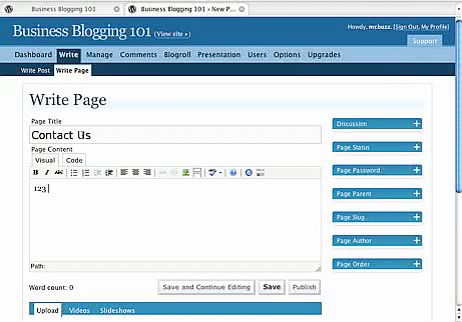
text(Main)
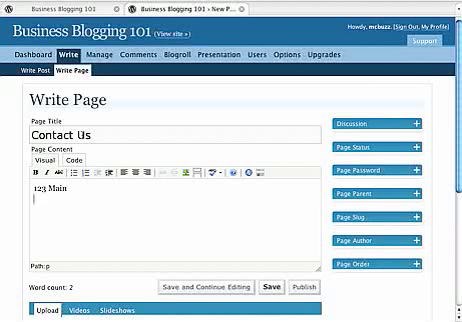
text(Newport)
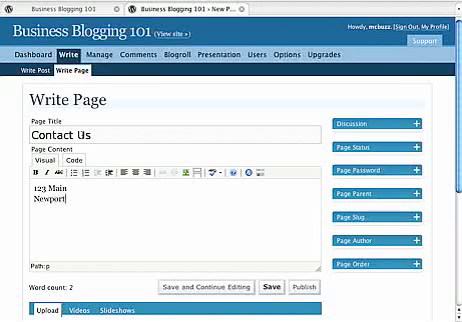
text(Beach, asdfadsf)
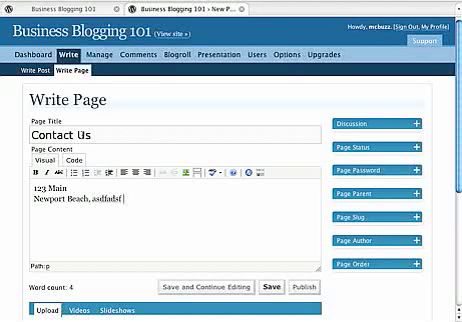
text(2143843)
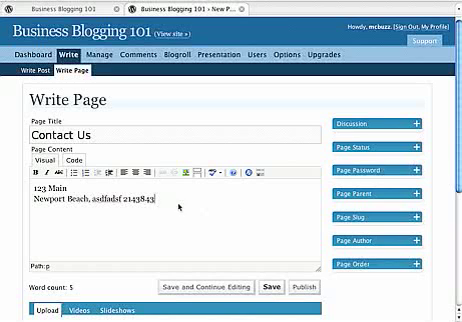
mouse_move(232, 224)
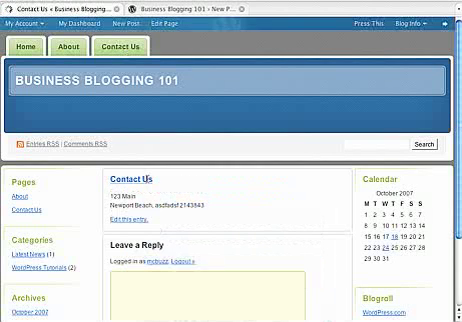
scroll(down, 3)
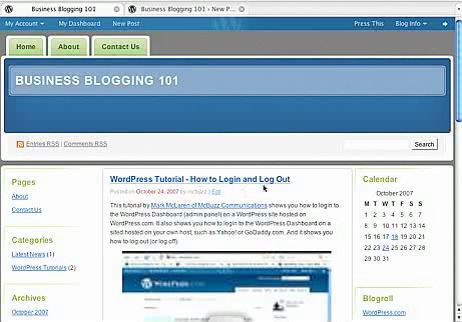
scroll(down, 3)
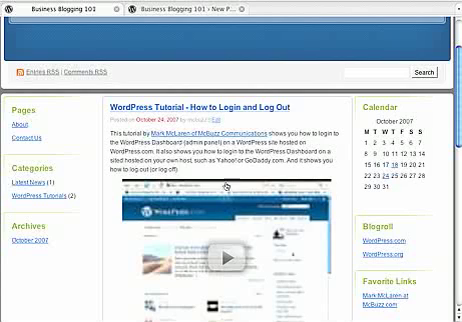
scroll(down, 3)
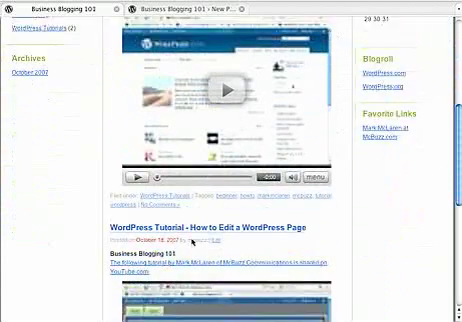
scroll(down, 3)
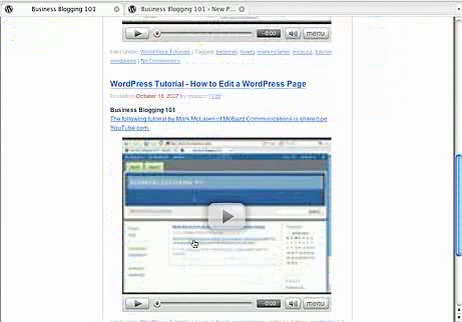
scroll(down, 3)
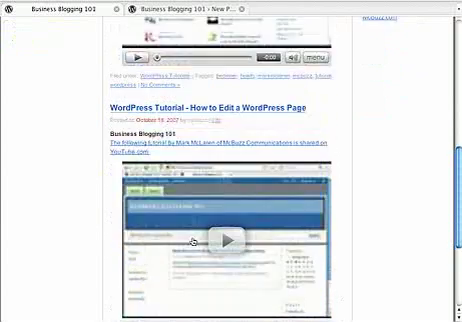
scroll(up, 3)
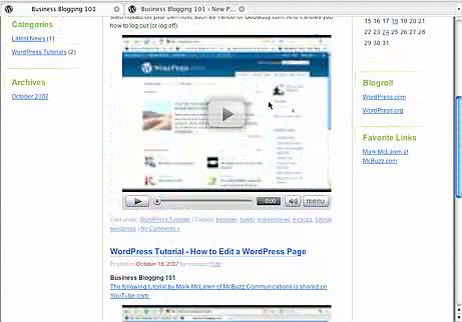
scroll(up, 3)
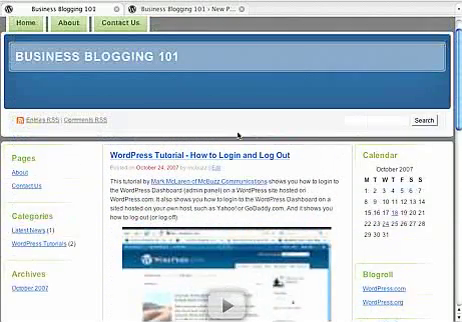